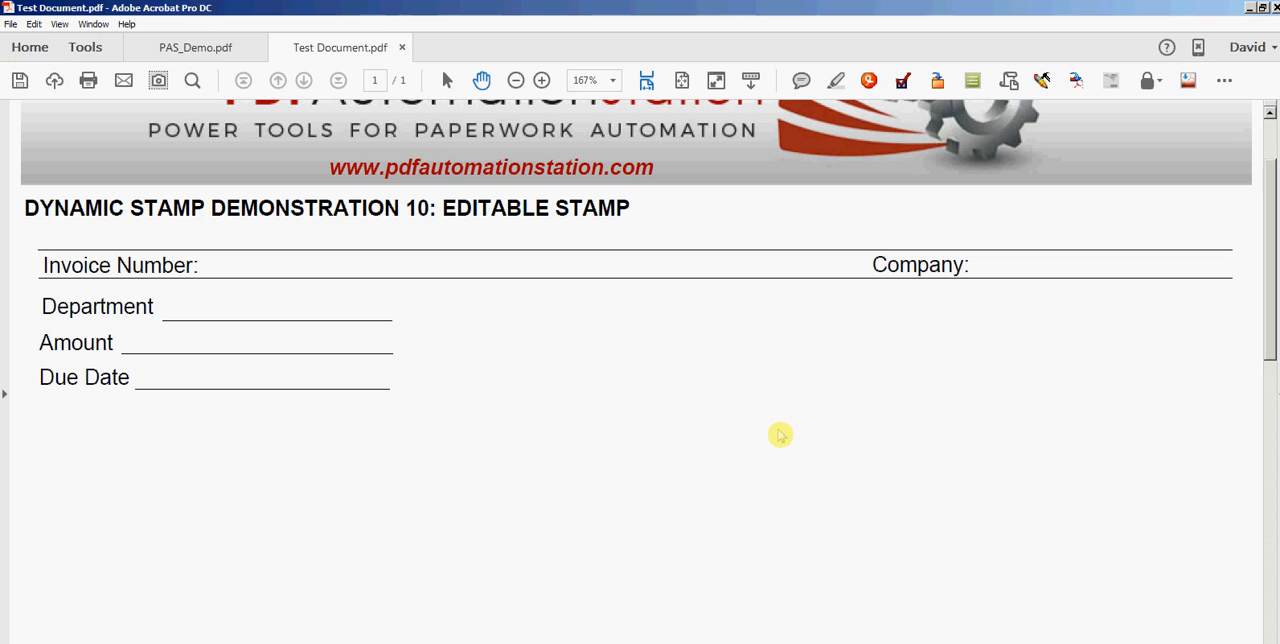
{"action": "mouse_move", "coordinate": [510, 250]}
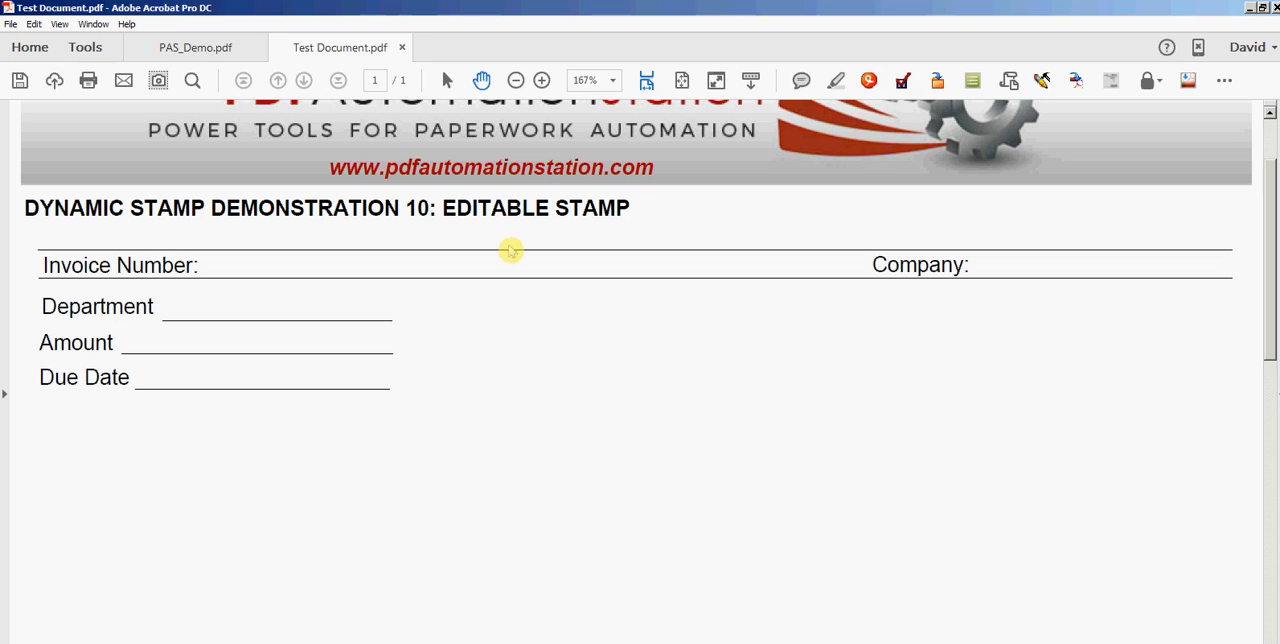
{"action": "mouse_move", "coordinate": [918, 405]}
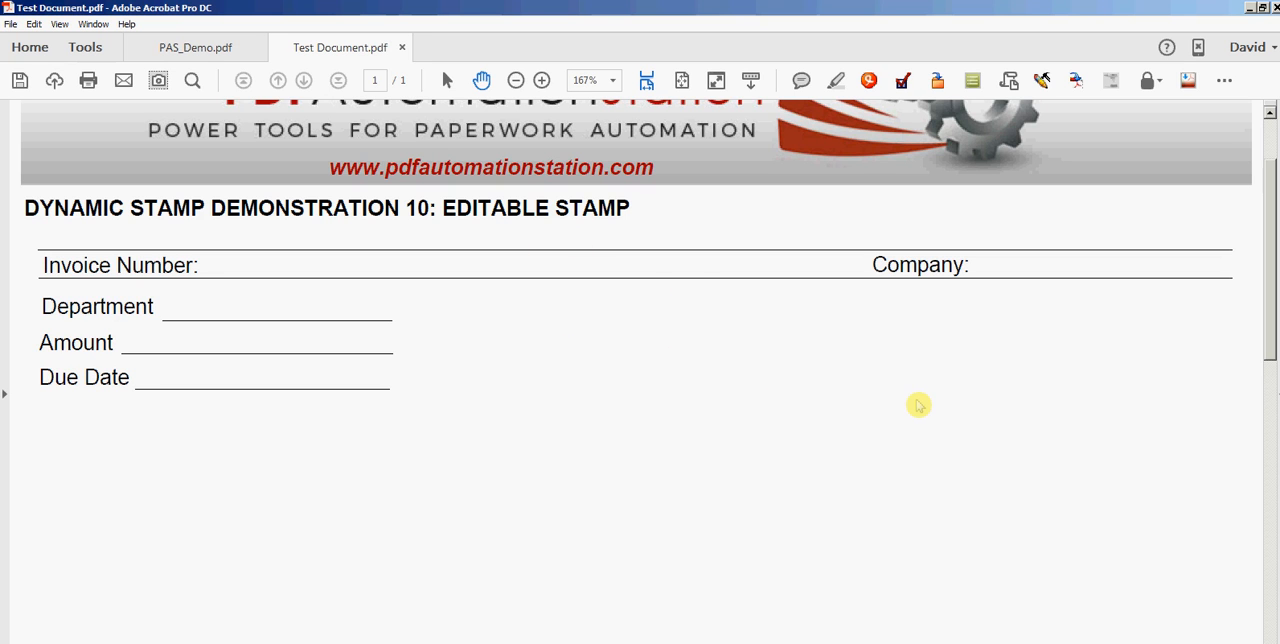
{"action": "mouse_move", "coordinate": [1015, 392]}
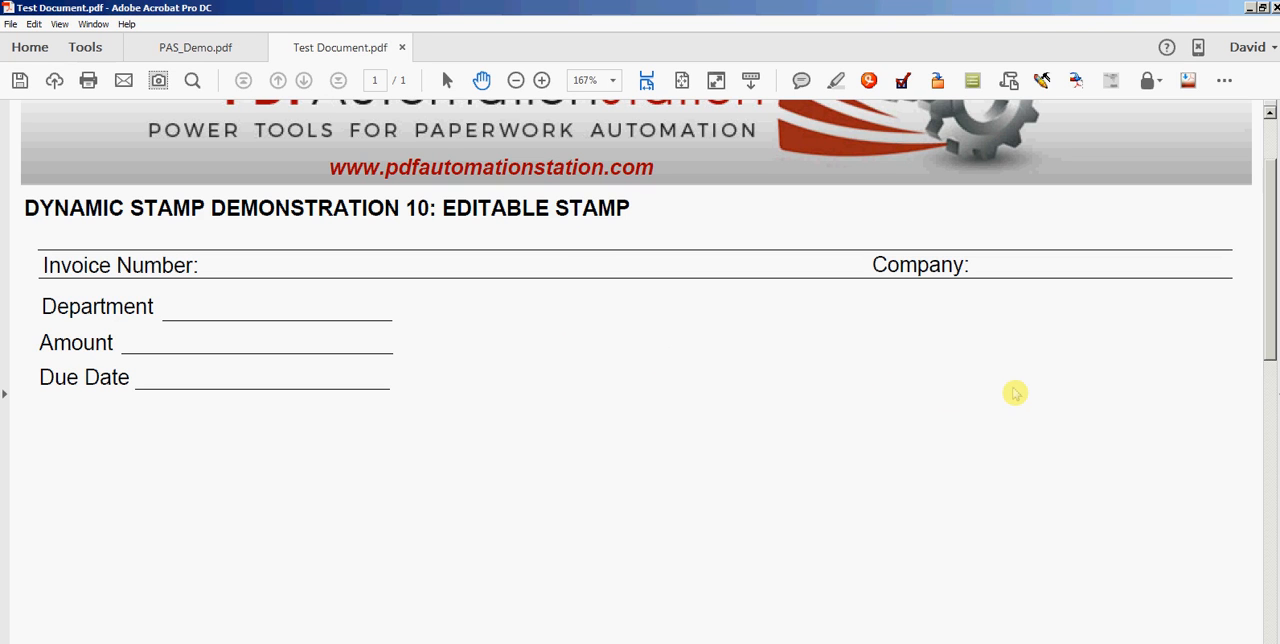
{"action": "mouse_move", "coordinate": [1051, 394]}
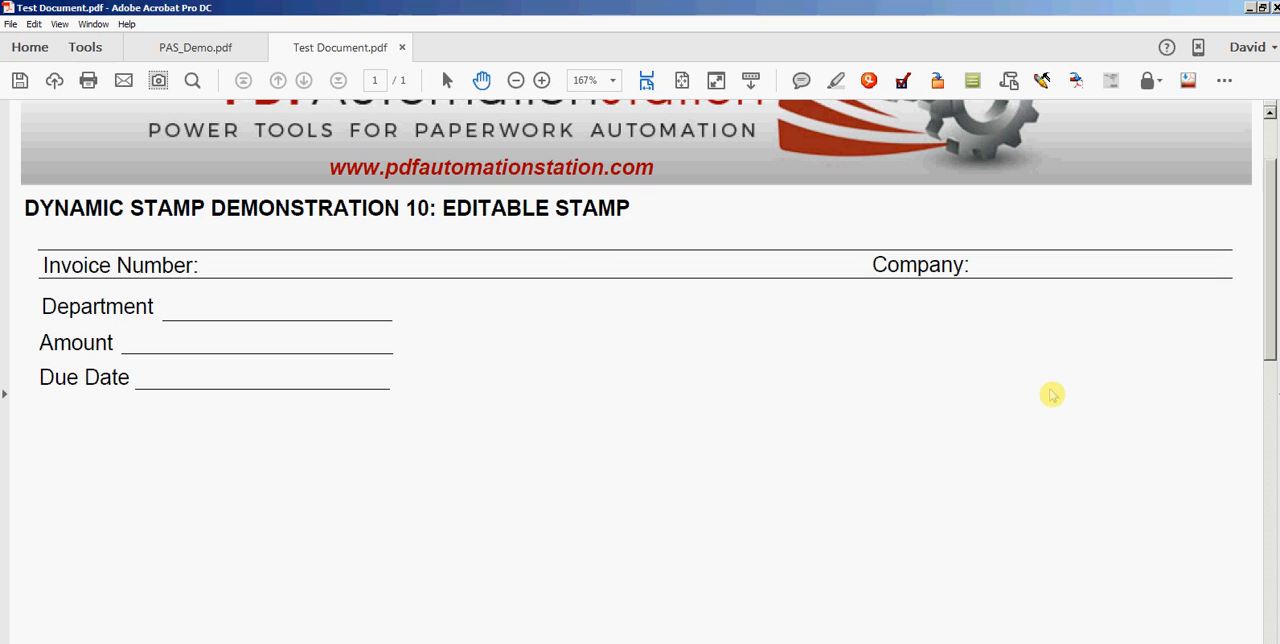
{"action": "mouse_move", "coordinate": [1060, 395]}
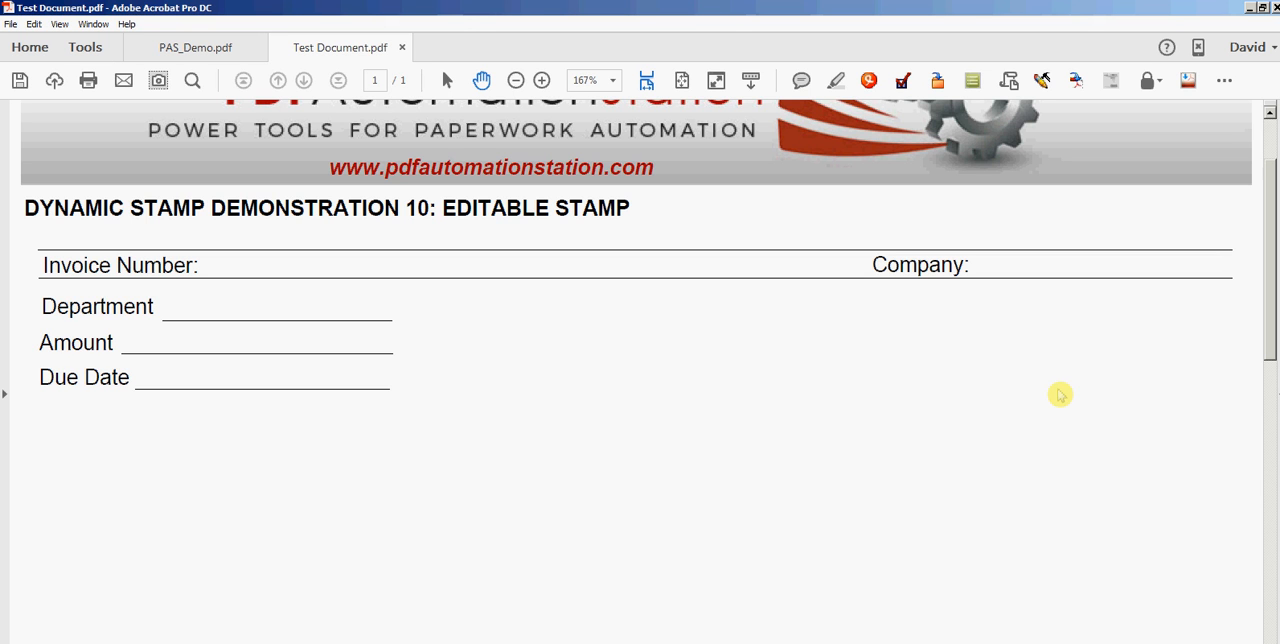
{"action": "mouse_move", "coordinate": [1077, 375]}
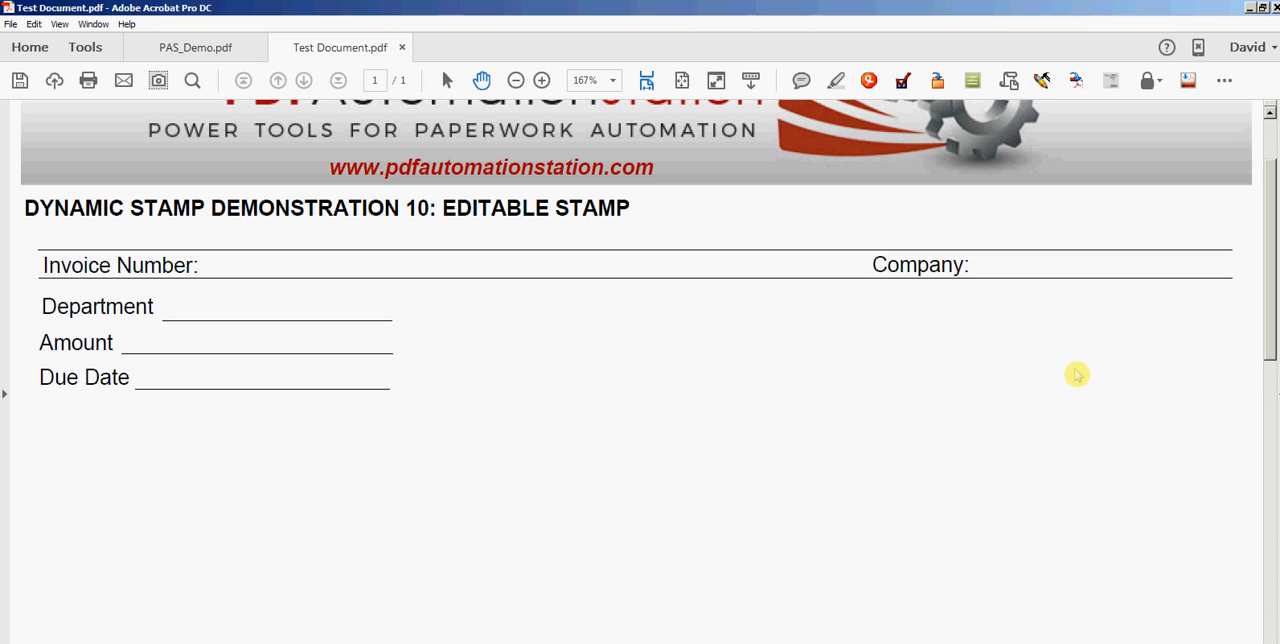
{"action": "mouse_move", "coordinate": [1173, 202]}
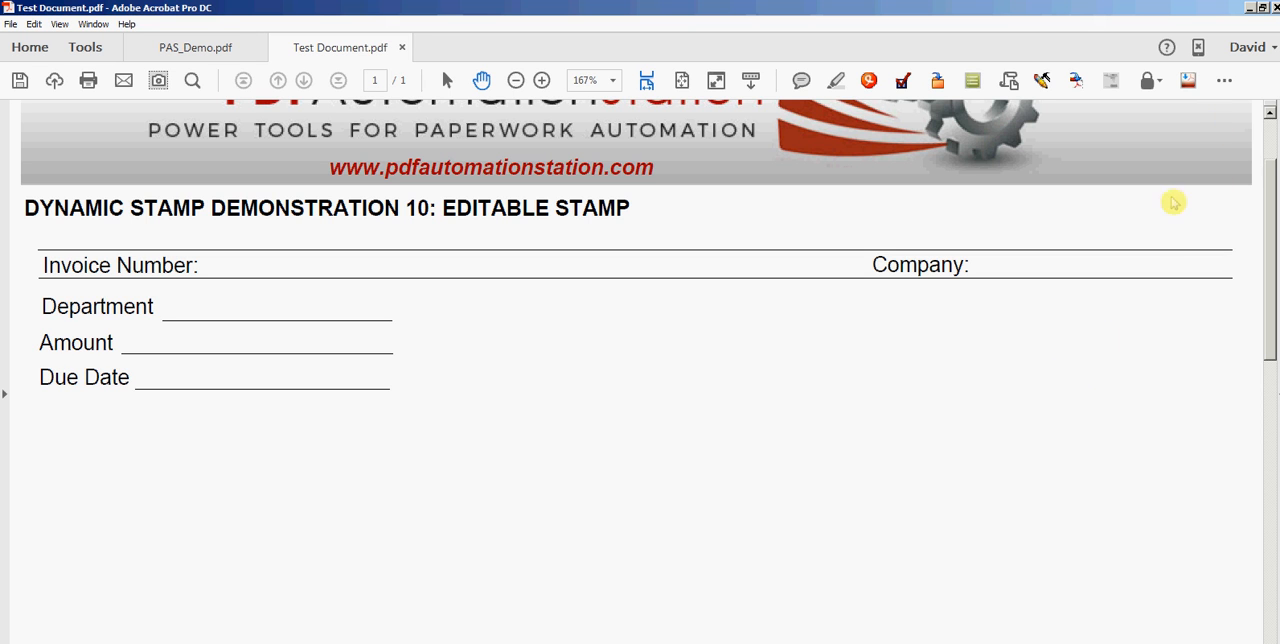
{"action": "mouse_move", "coordinate": [1143, 223]}
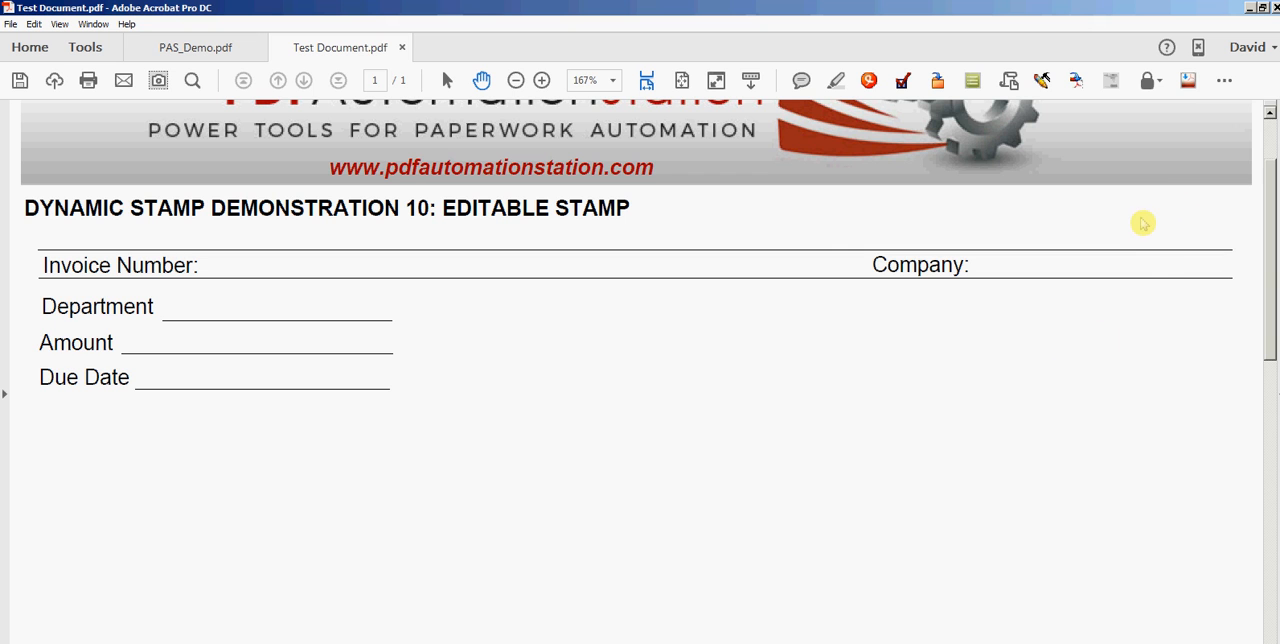
Open the Calculation stamp from the PAS_Demo stamp collection
{"action": "left_click", "coordinate": [1223, 80]}
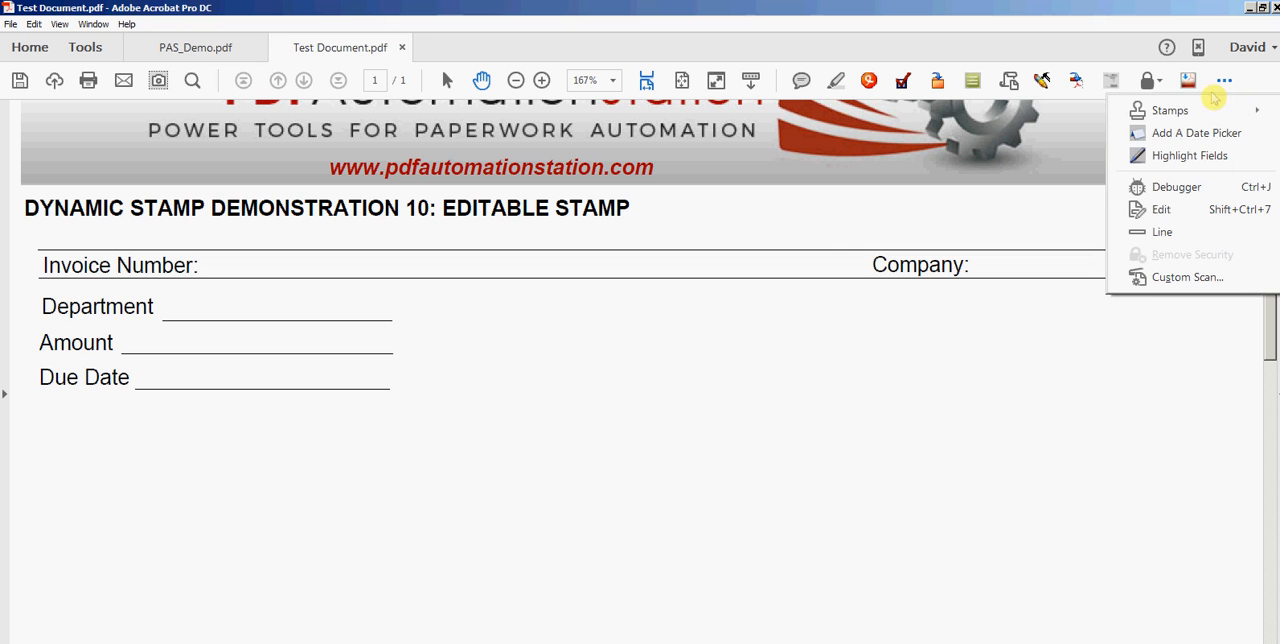
{"action": "left_click", "coordinate": [1170, 110]}
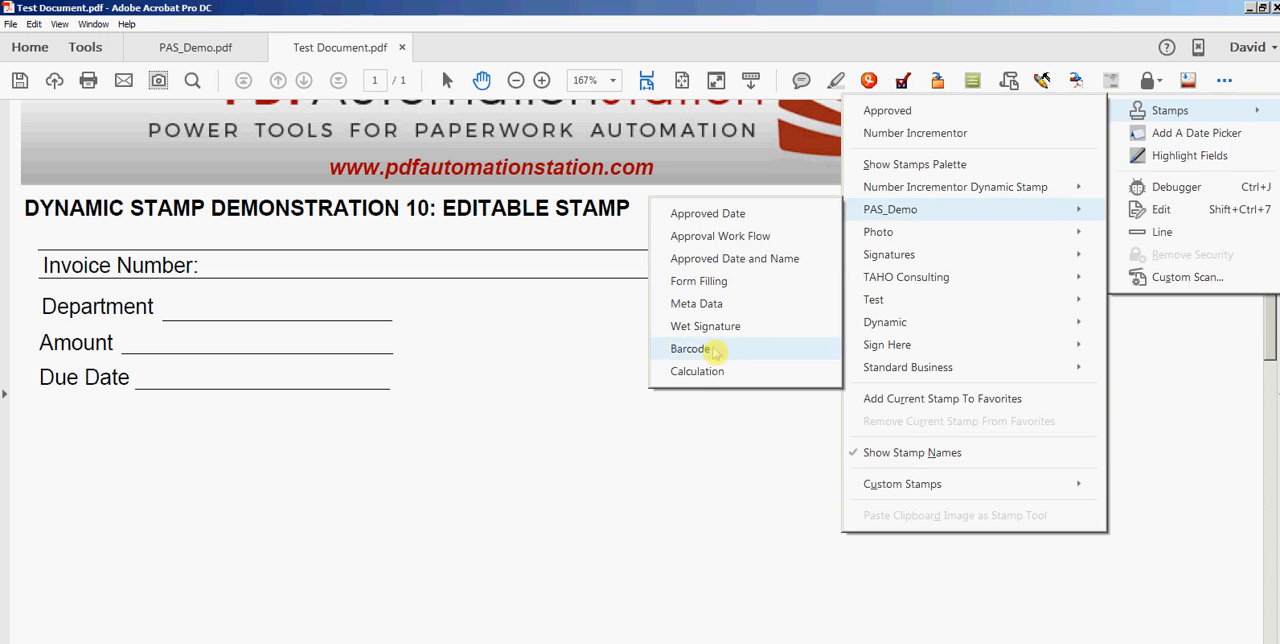
{"action": "left_click", "coordinate": [689, 348]}
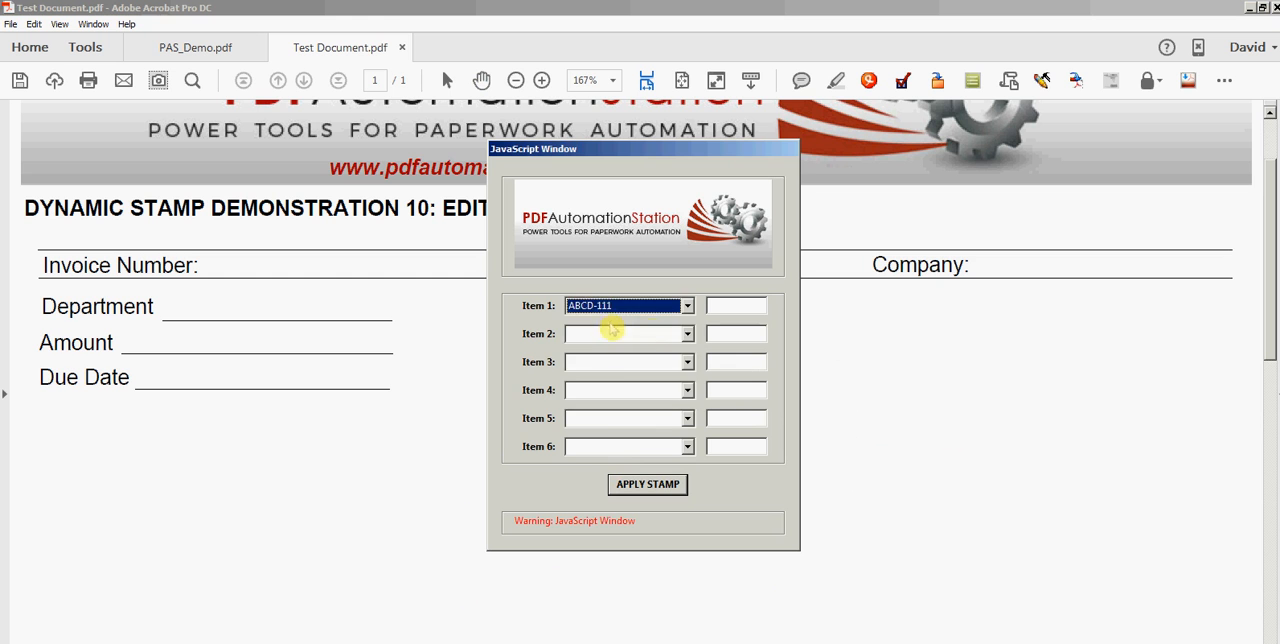
Set Items 1–3 to ABCD-111 and enter 100 for Items 1 and 2
{"action": "left_click", "coordinate": [687, 333]}
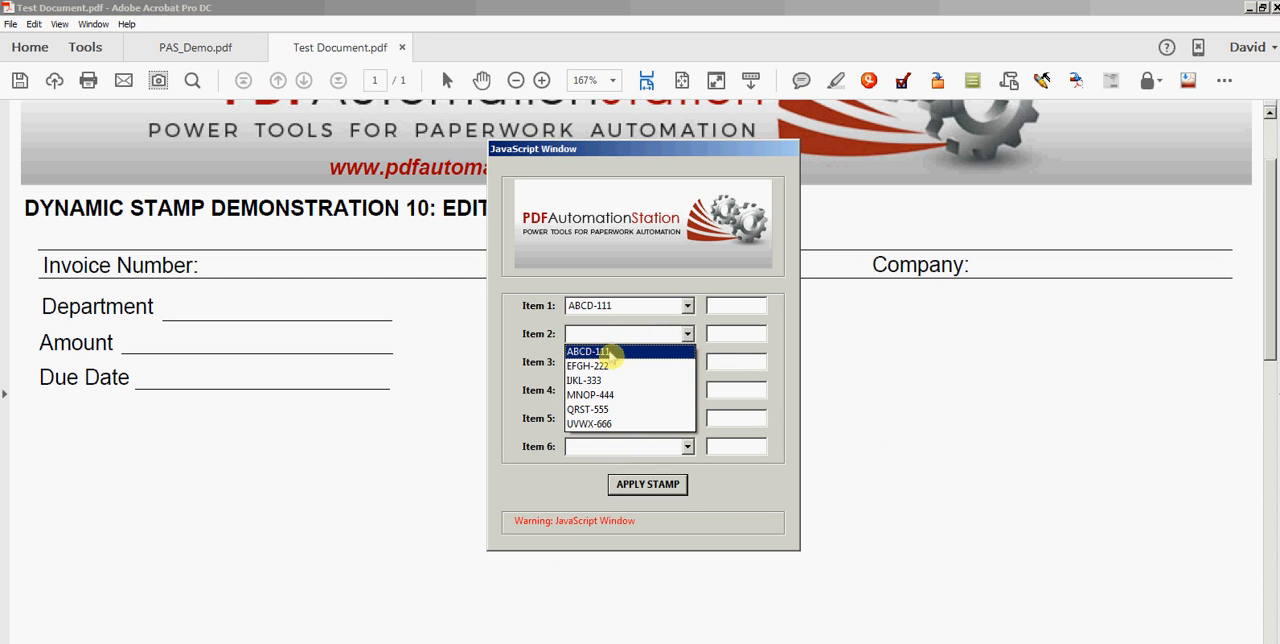
{"action": "left_click", "coordinate": [590, 351]}
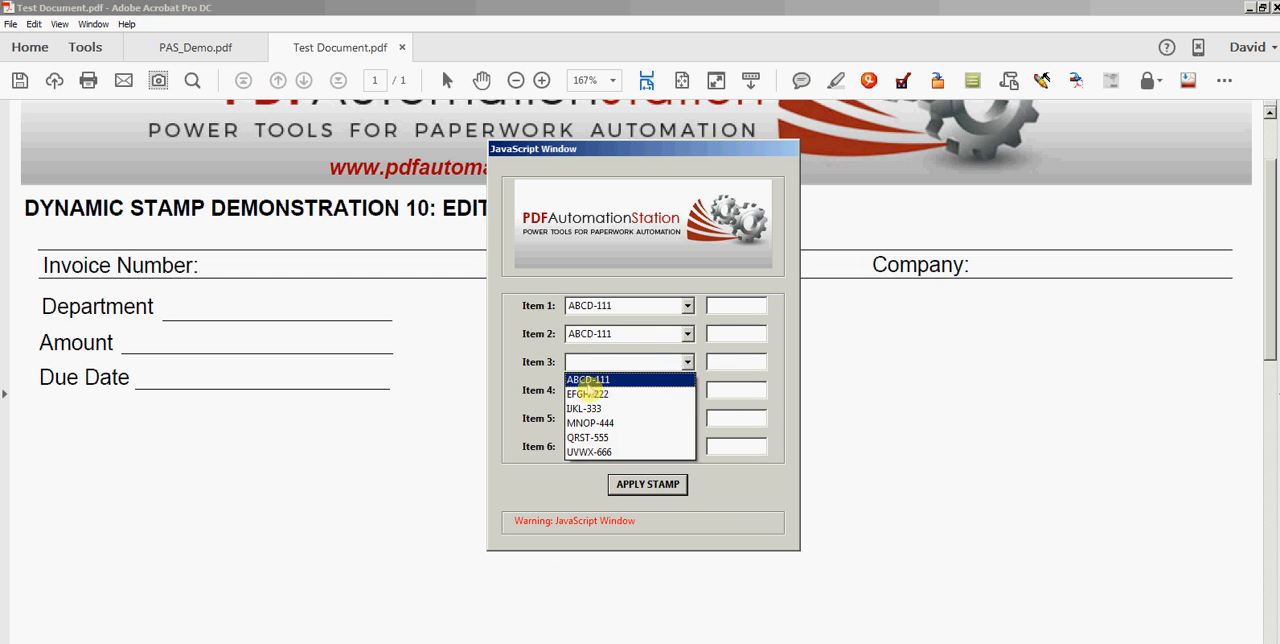
{"action": "left_click", "coordinate": [588, 379]}
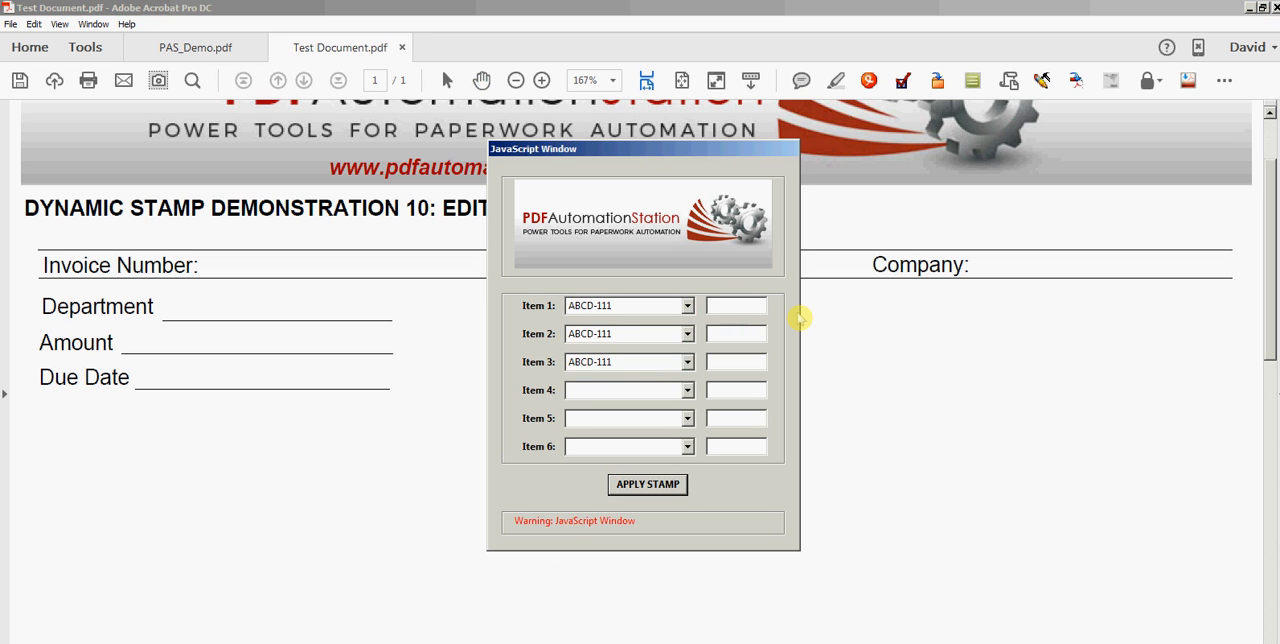
{"action": "type", "text": "100"}
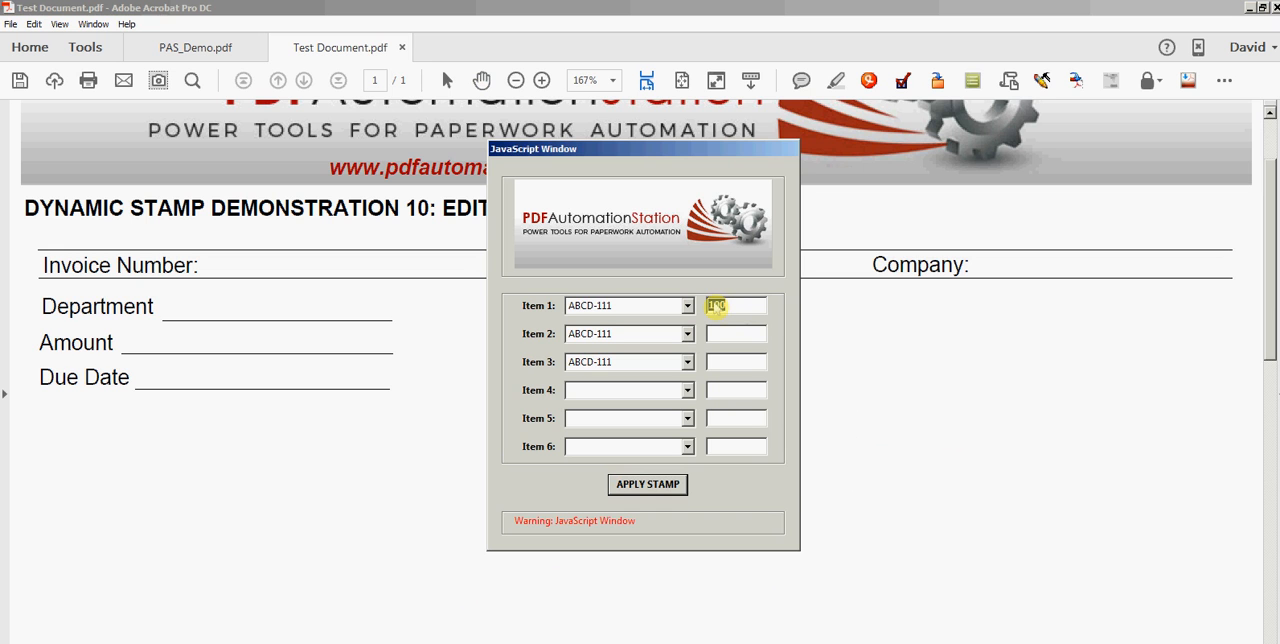
{"action": "type", "text": "100"}
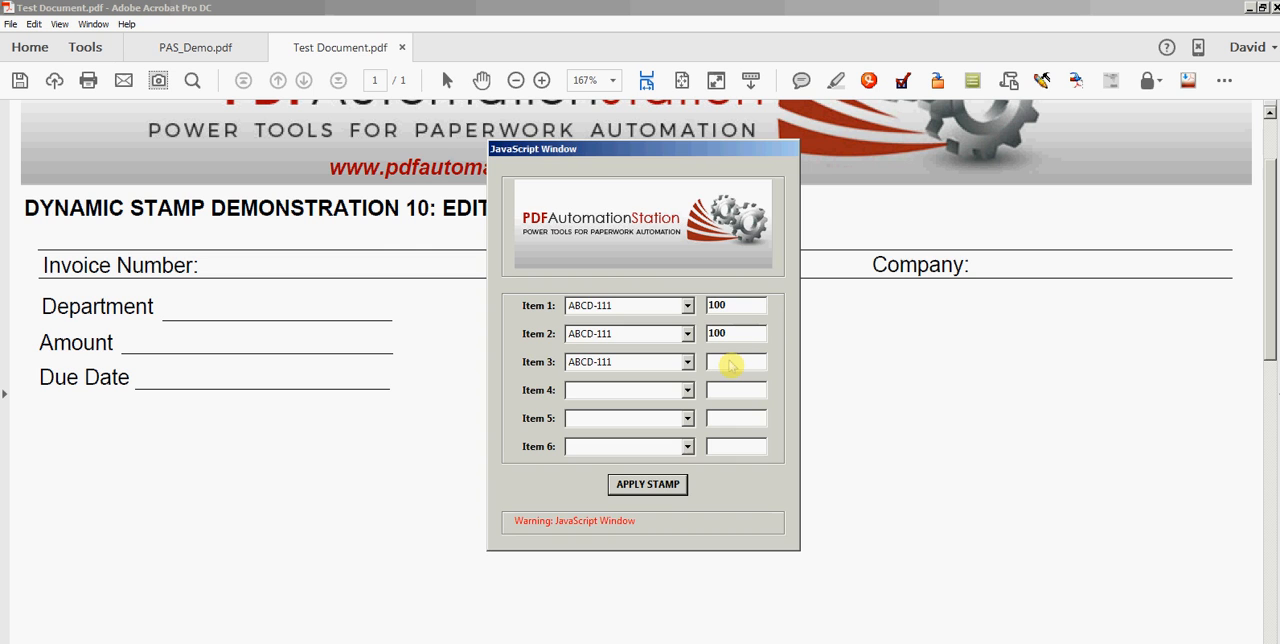
Apply the calculation stamp listing three ABCD-111 items at $100 each, totalling $339.00
{"action": "left_click", "coordinate": [647, 484]}
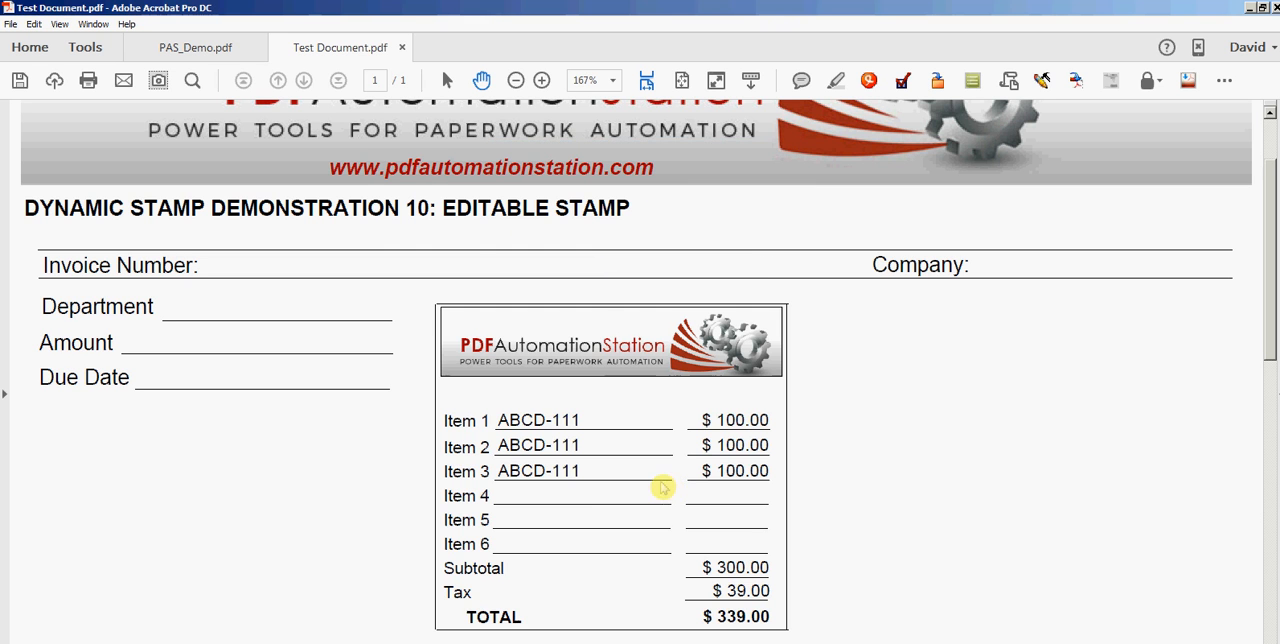
{"action": "mouse_move", "coordinate": [625, 367]}
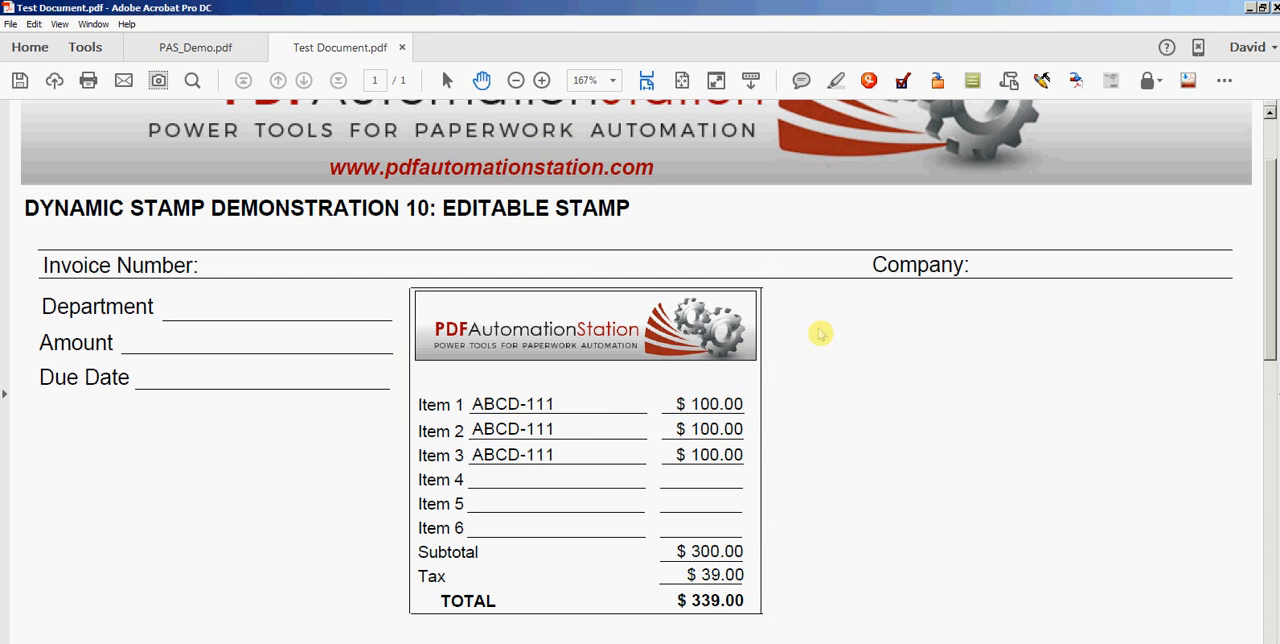
{"action": "mouse_move", "coordinate": [630, 510]}
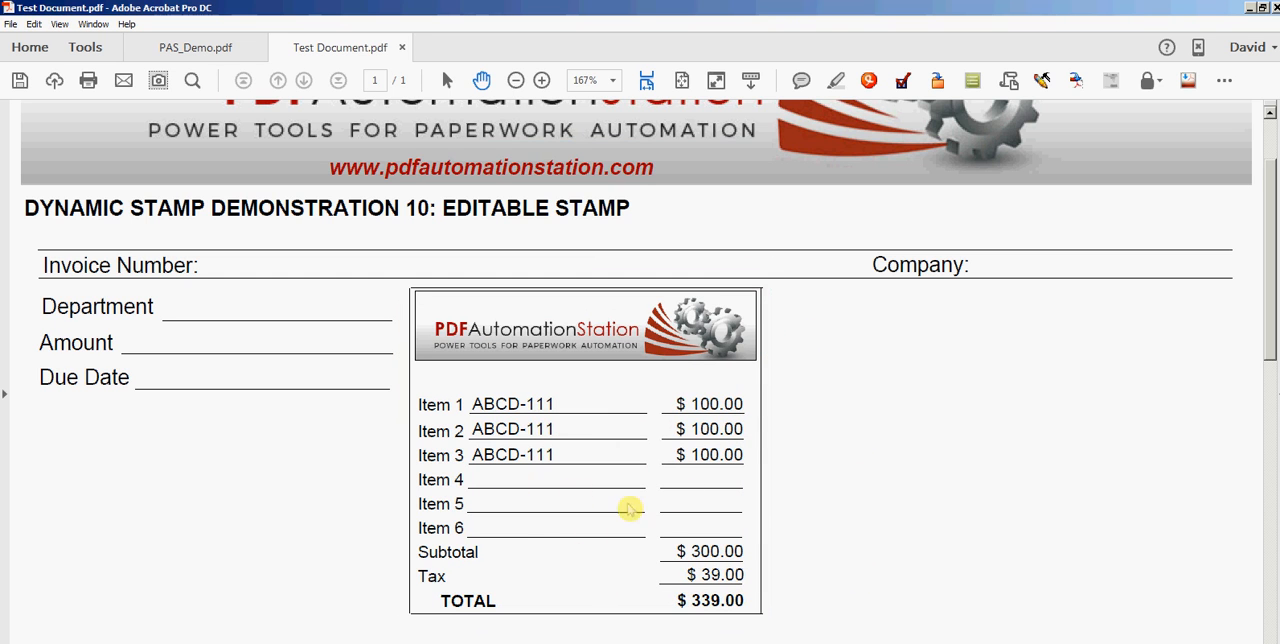
{"action": "mouse_move", "coordinate": [1182, 193]}
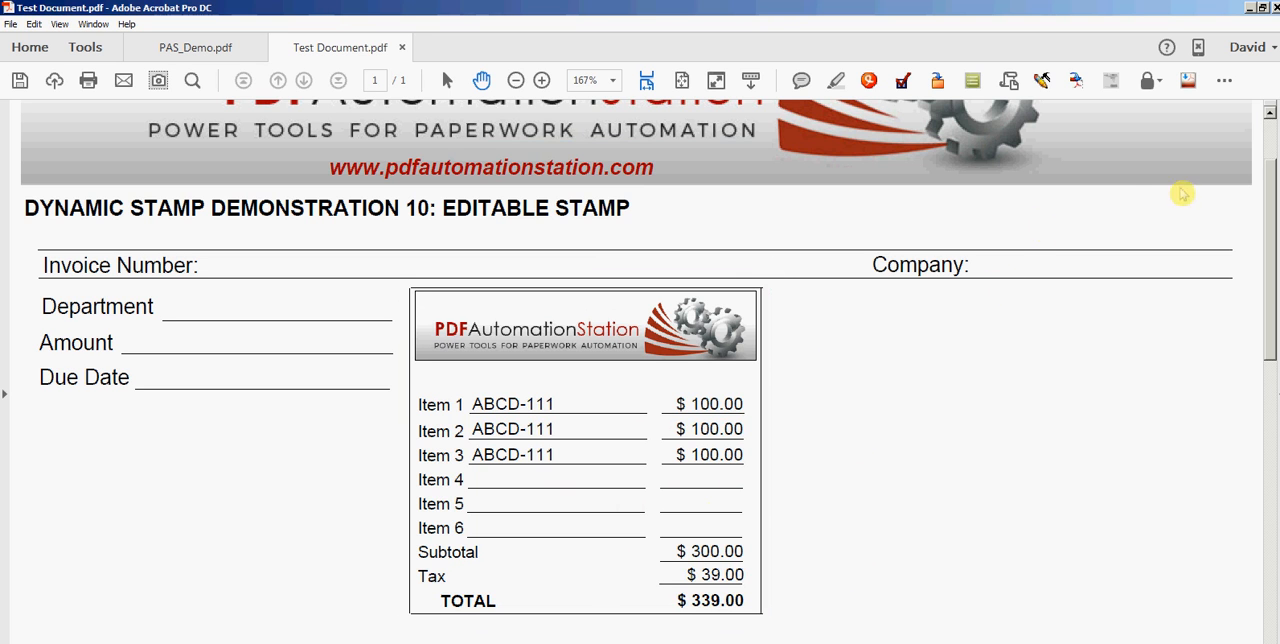
Reopen the PAS_Demo Calculation stamp entry form
{"action": "left_click", "coordinate": [1227, 80]}
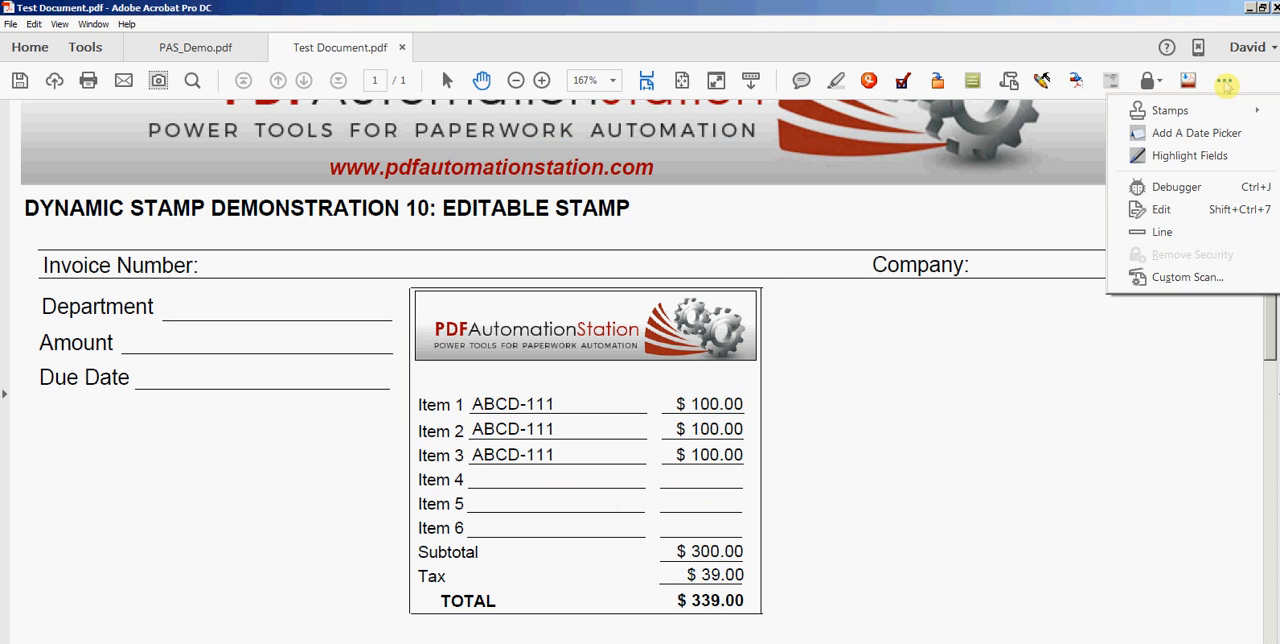
{"action": "left_click", "coordinate": [1170, 110]}
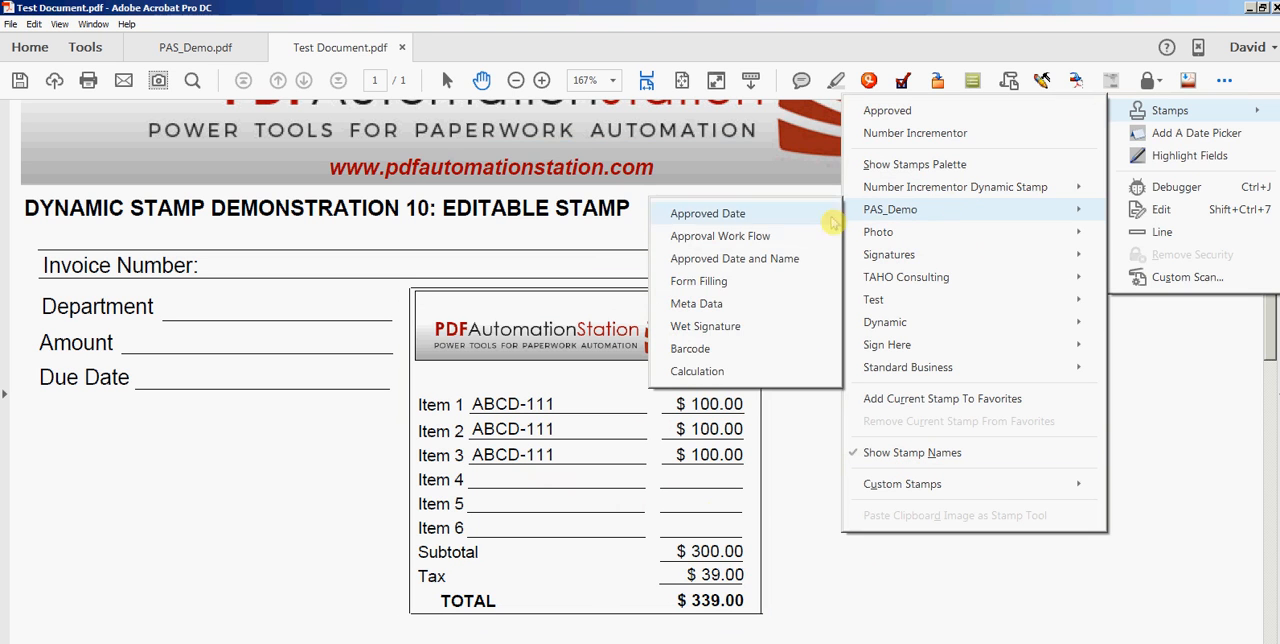
{"action": "left_click", "coordinate": [707, 213]}
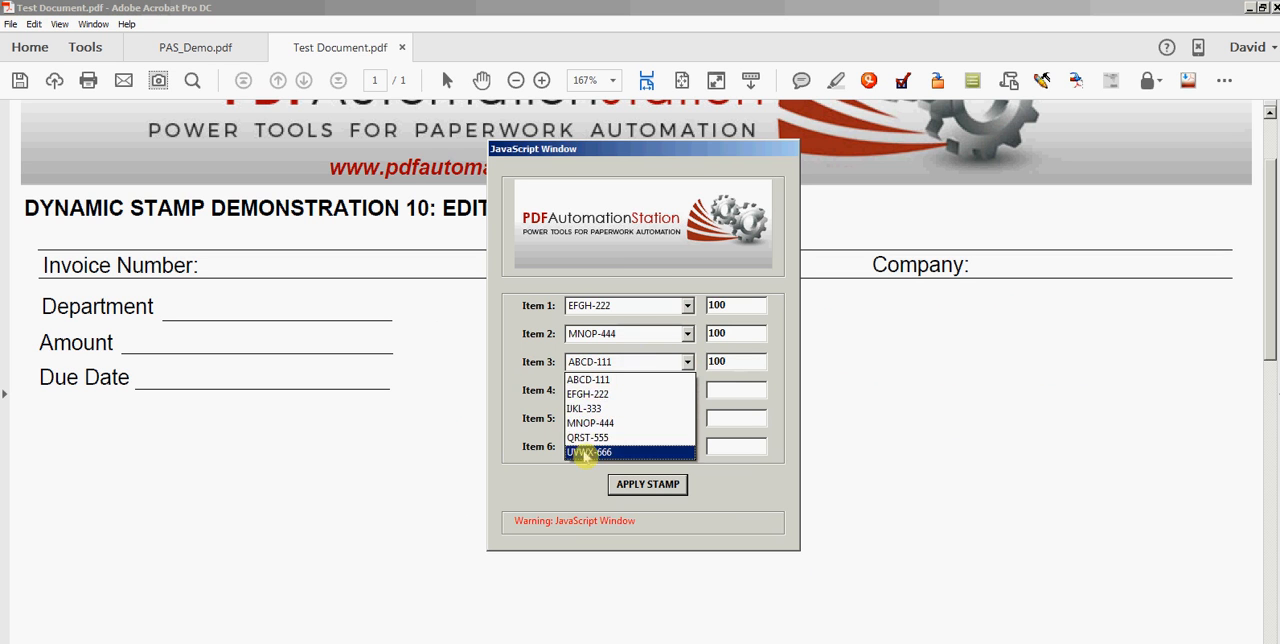
Set items 3–4 to UVWX-666 and QRST-555, enter 250, and apply the stamp
{"action": "left_click", "coordinate": [589, 452]}
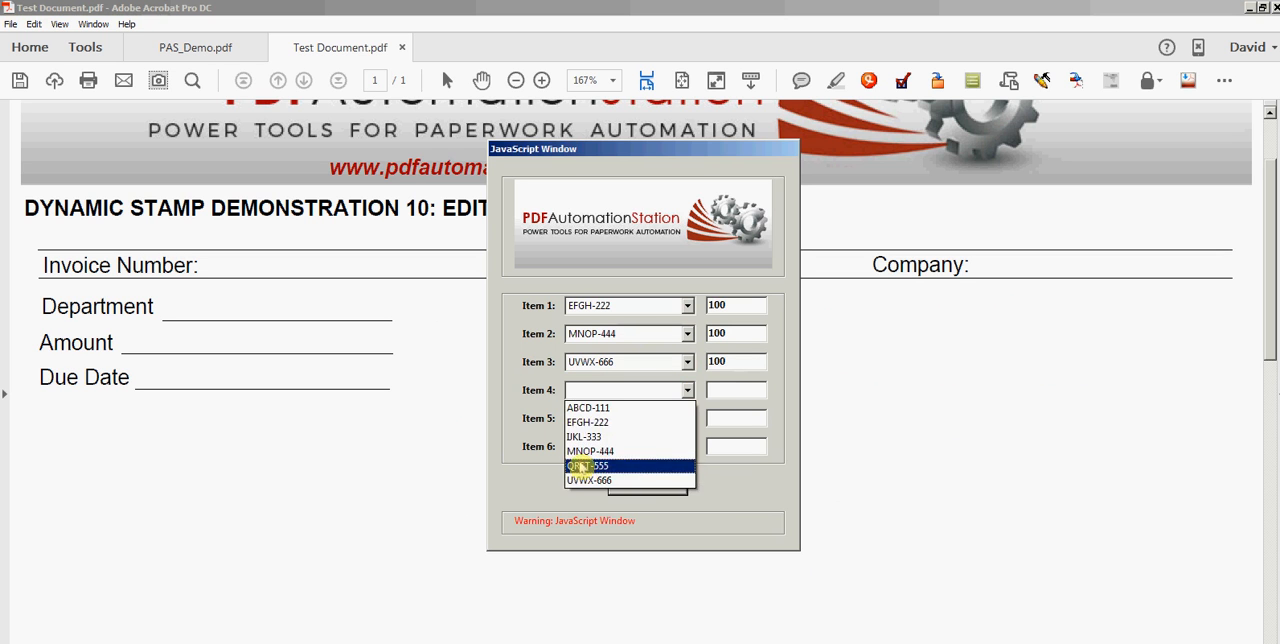
{"action": "left_click", "coordinate": [595, 465]}
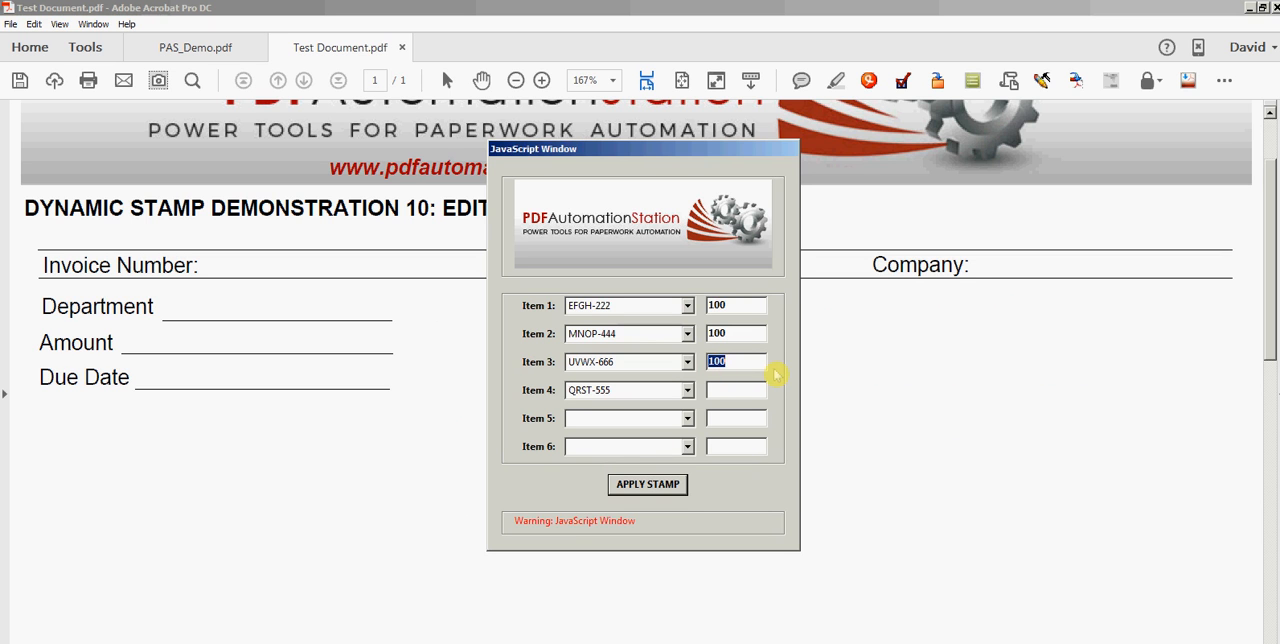
{"action": "type", "text": "250"}
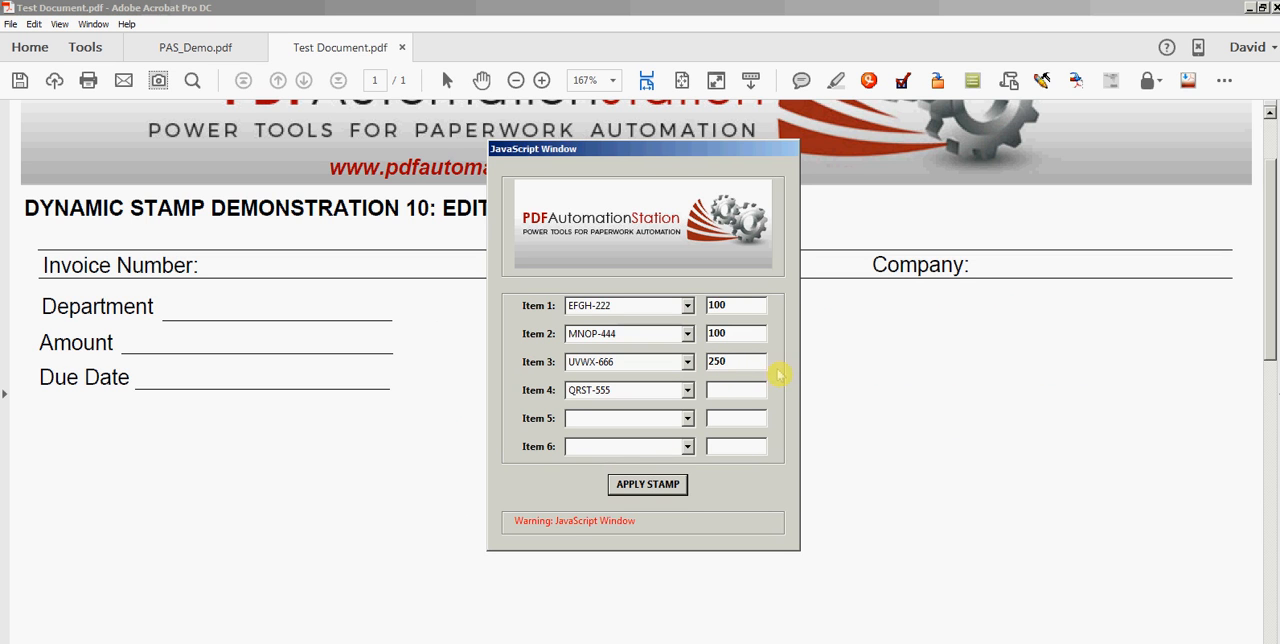
{"action": "triple_click", "coordinate": [736, 361]}
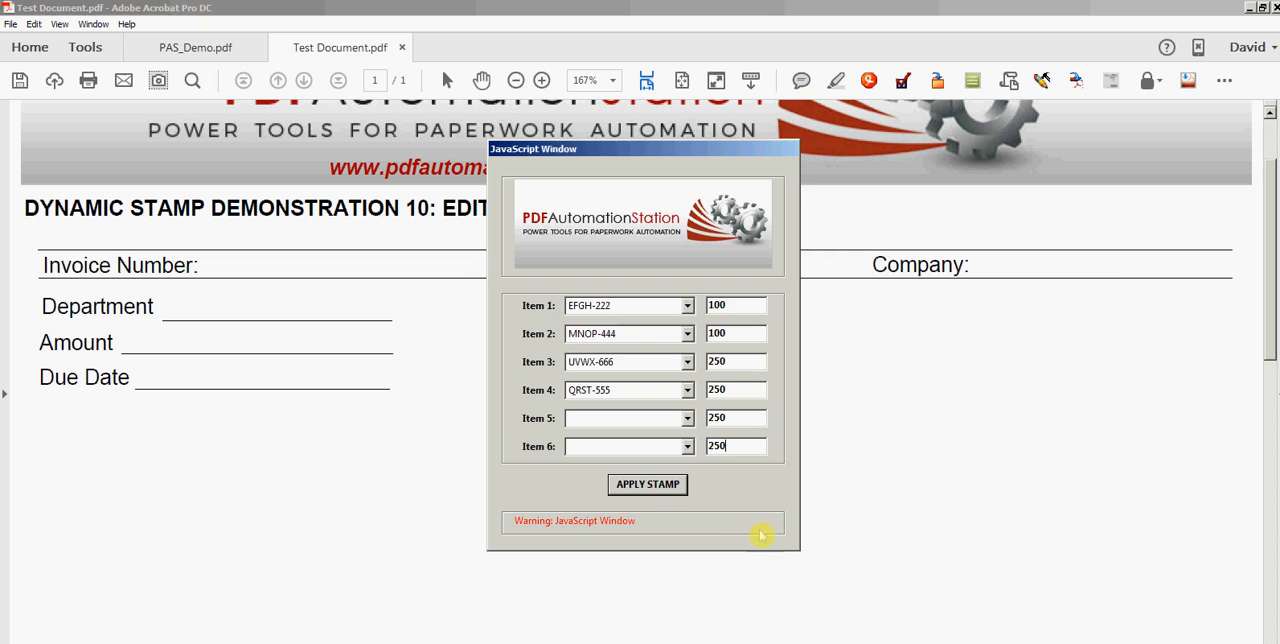
{"action": "left_click", "coordinate": [647, 484]}
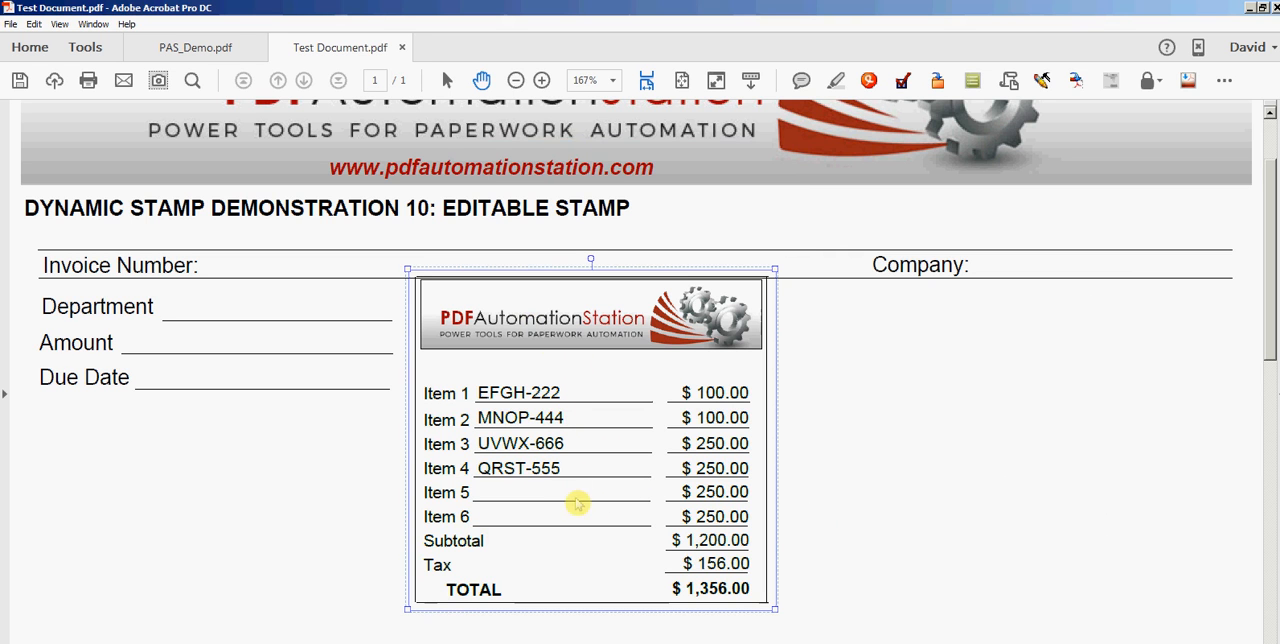
{"action": "mouse_move", "coordinate": [907, 561]}
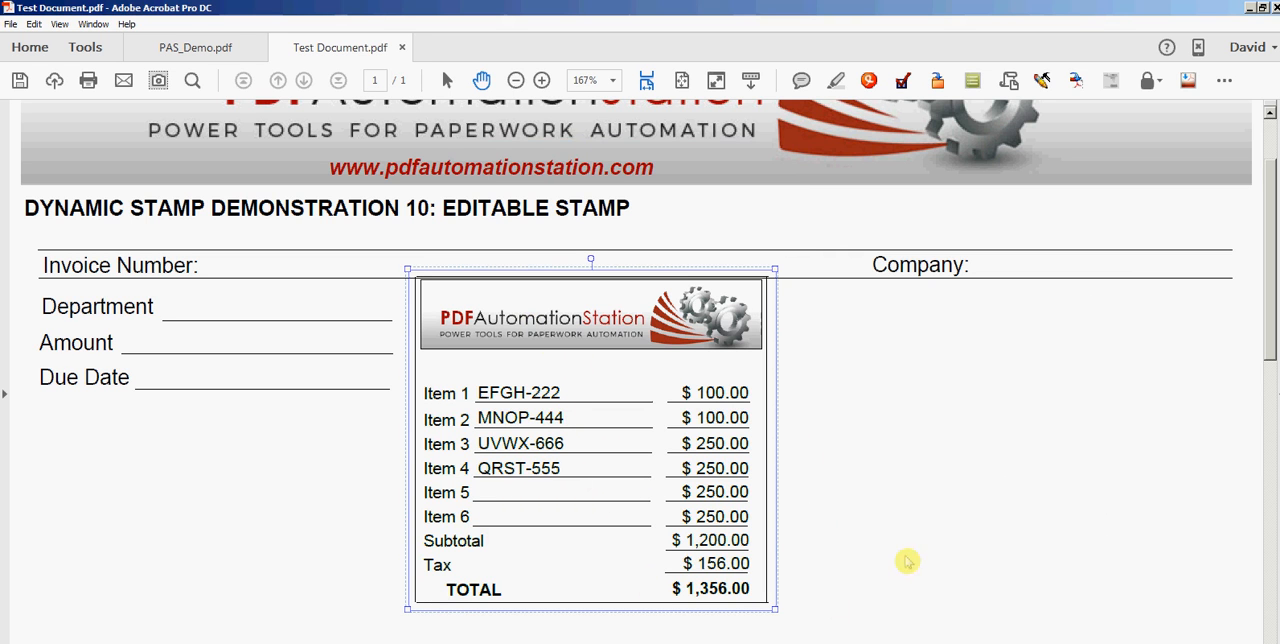
Reopen the PAS_Demo Calculation stamp form
{"action": "left_click", "coordinate": [1225, 80]}
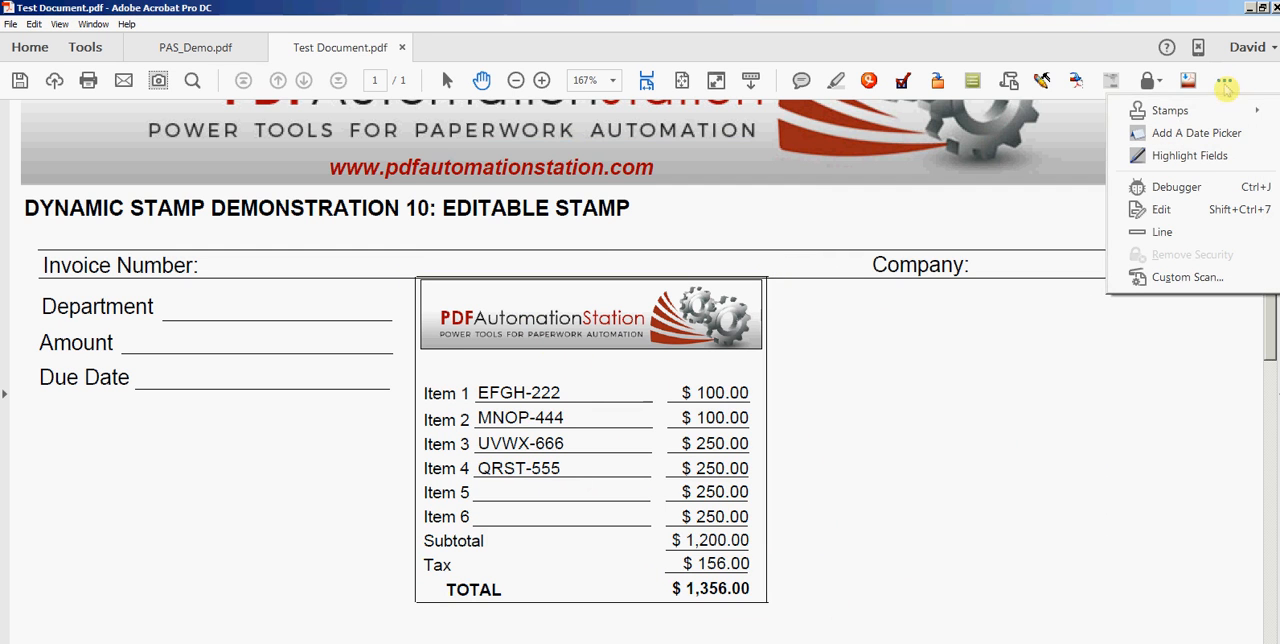
{"action": "left_click", "coordinate": [1169, 110]}
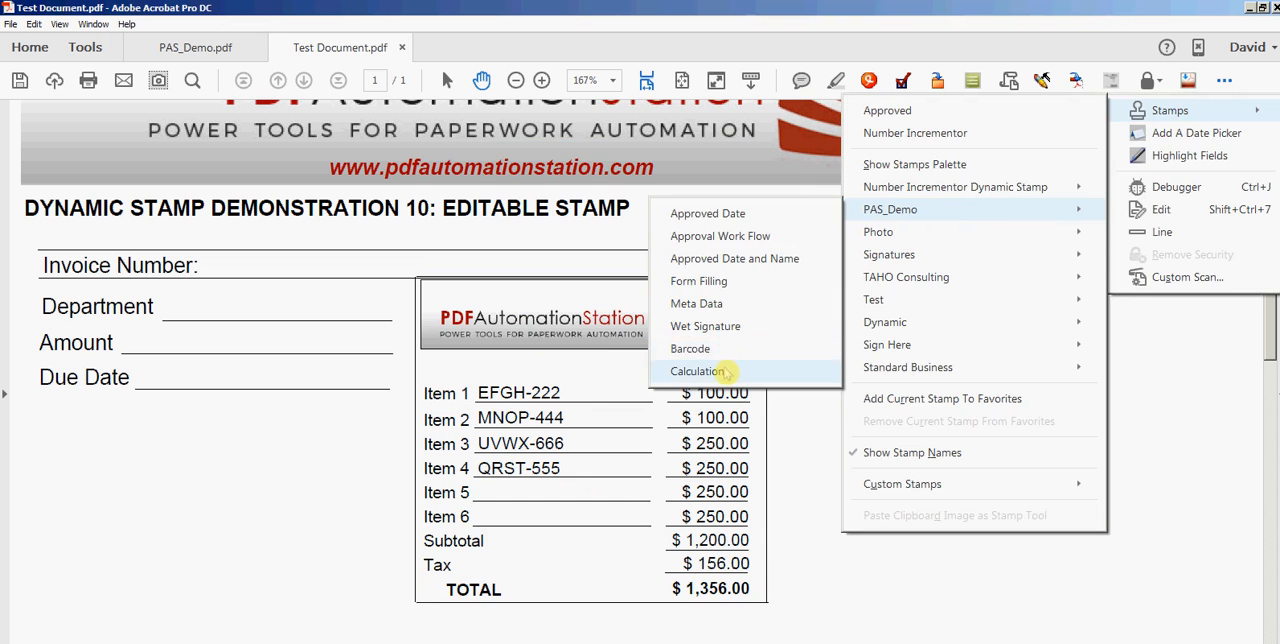
{"action": "left_click", "coordinate": [697, 371]}
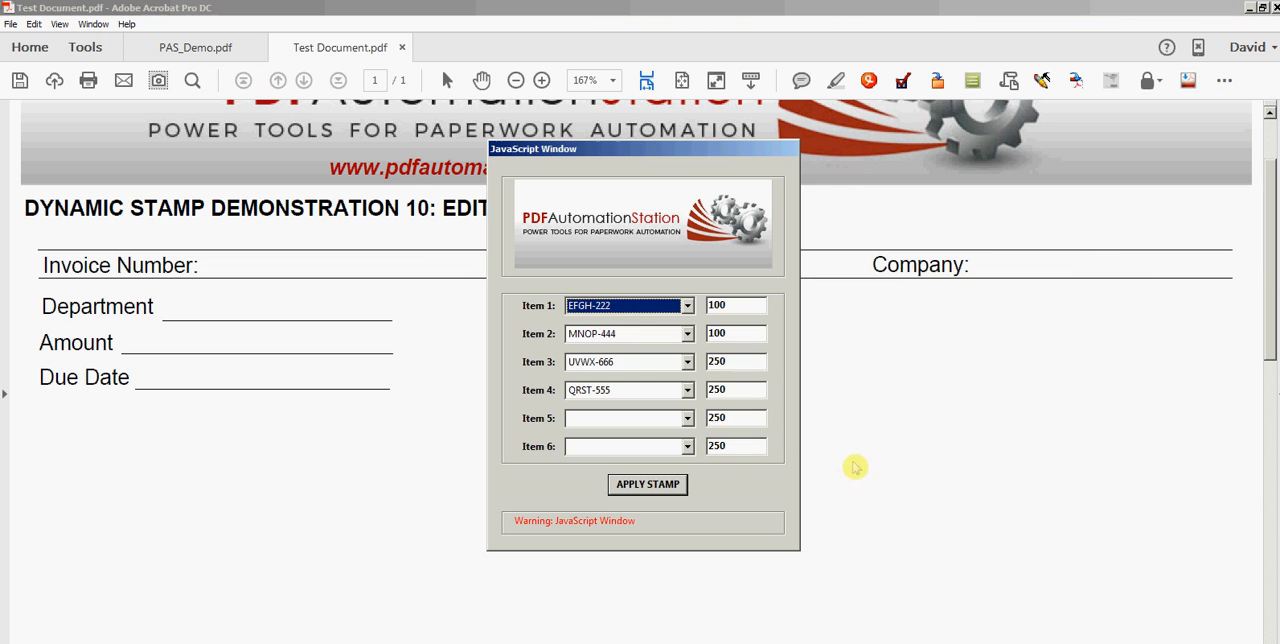
{"action": "mouse_move", "coordinate": [636, 442]}
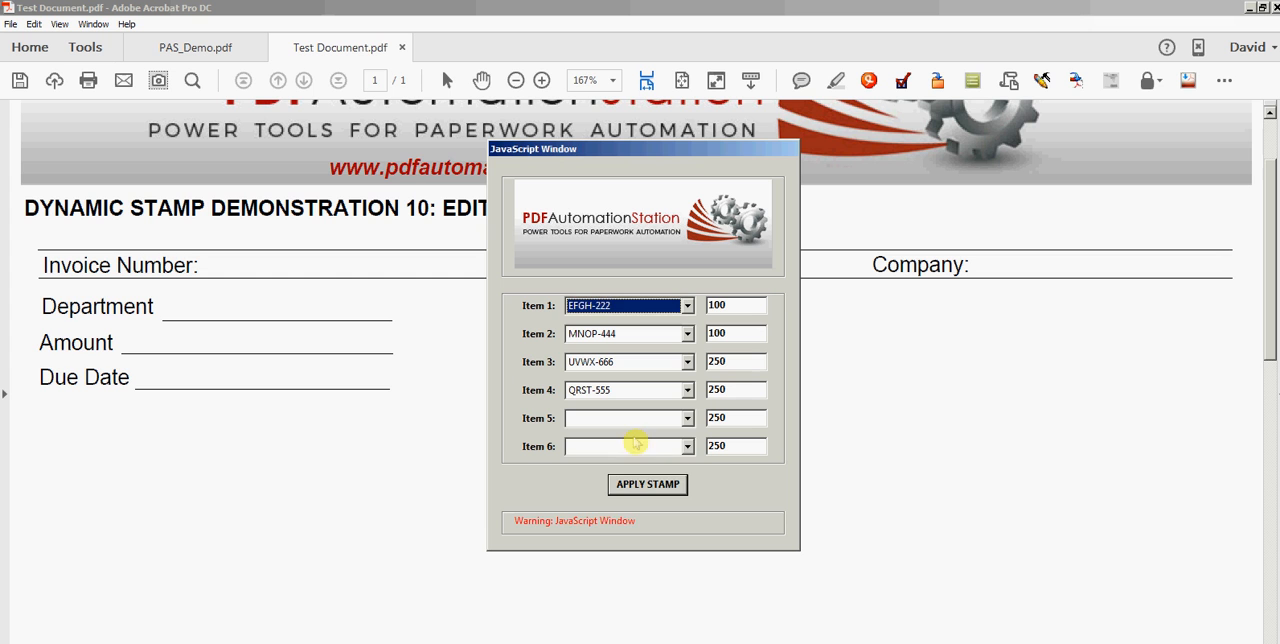
Set Item 5 to EFGH-222 and Item 6 to IJKL-333
{"action": "left_click", "coordinate": [625, 418]}
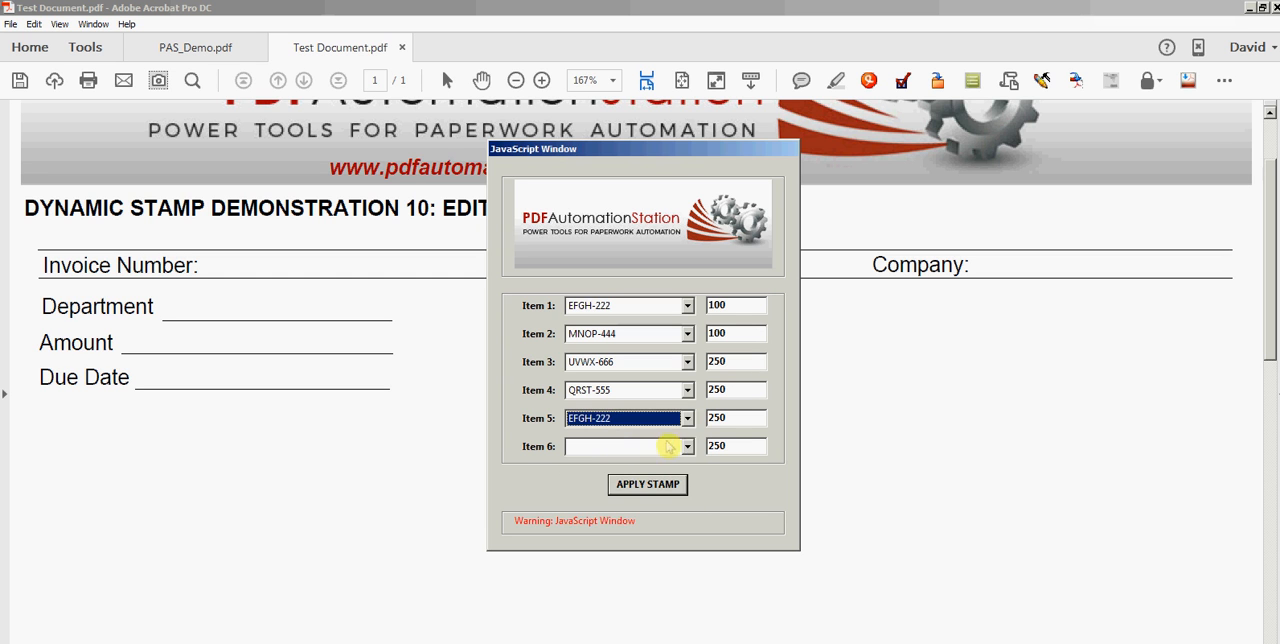
{"action": "left_click", "coordinate": [687, 446]}
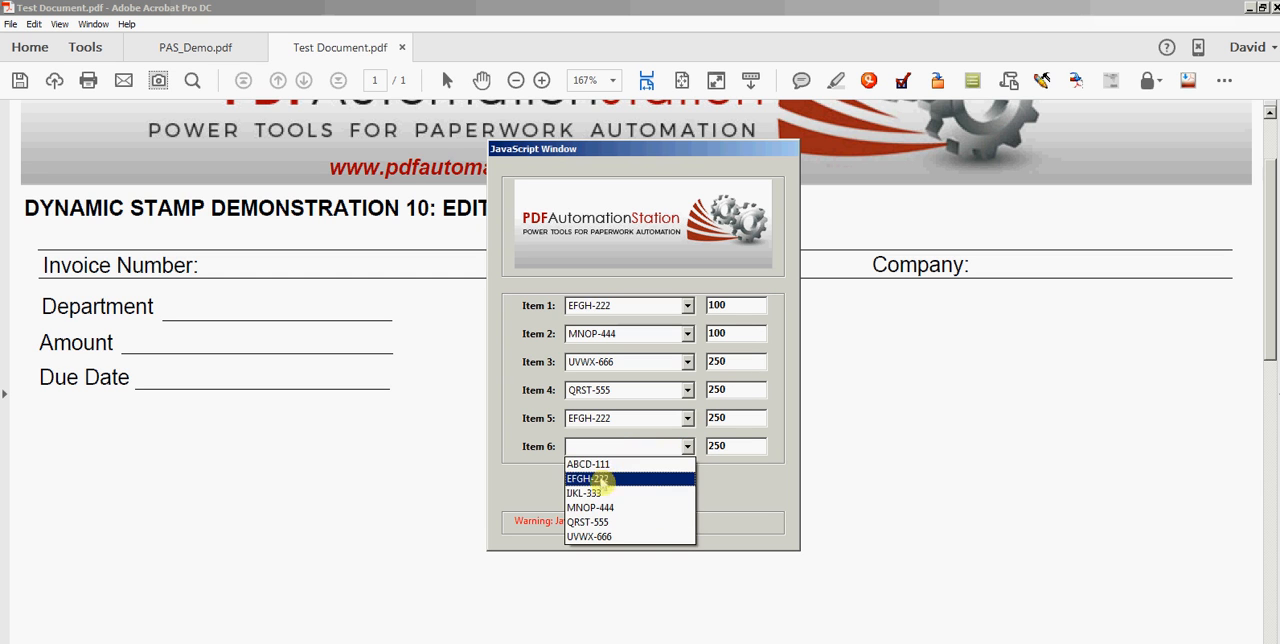
{"action": "left_click", "coordinate": [588, 492]}
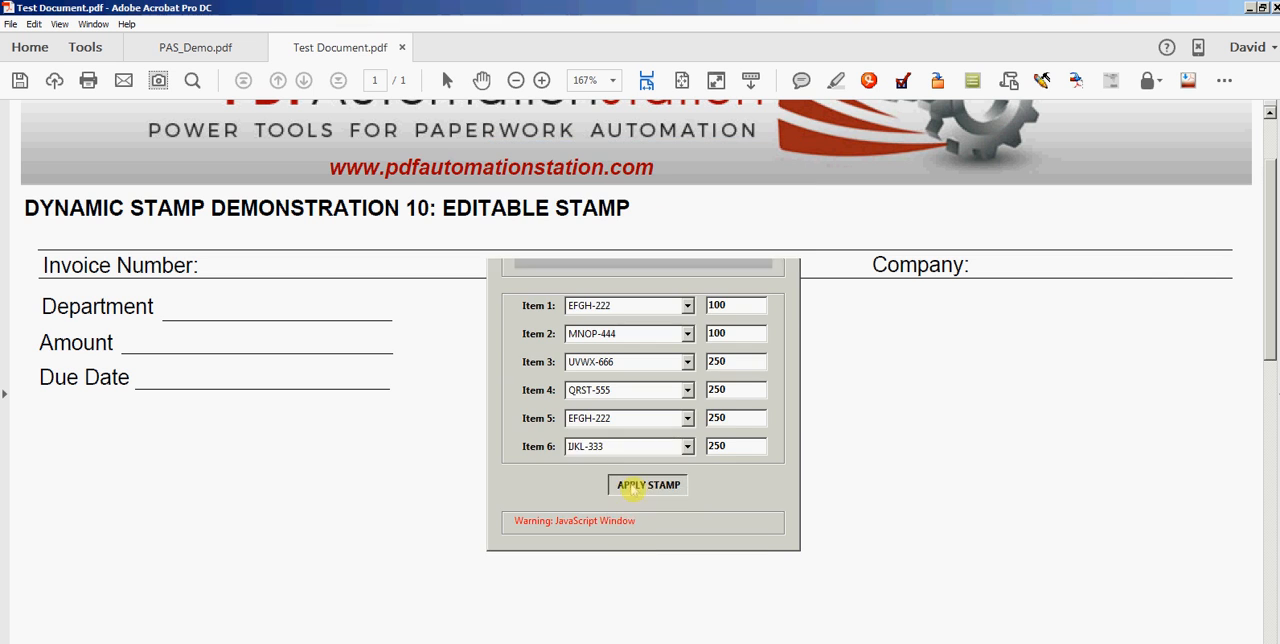
Apply the six-item stamp showing subtotal $1,200.00, tax $156.00, total $1,356.00
{"action": "left_click", "coordinate": [647, 485]}
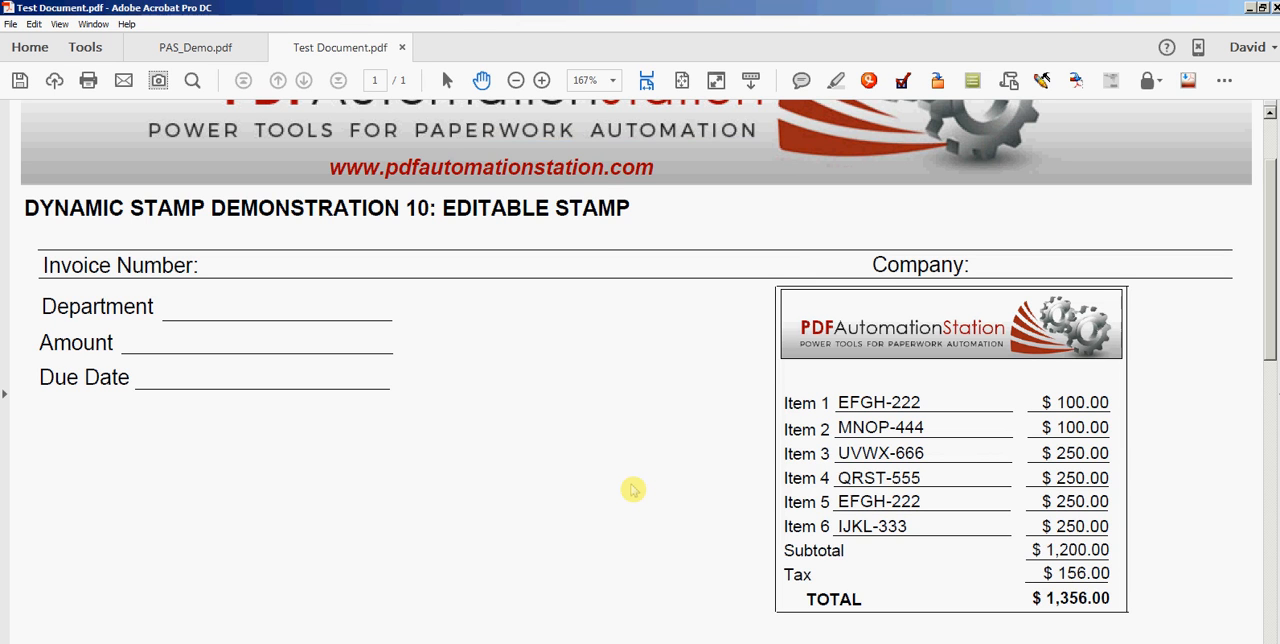
{"action": "mouse_move", "coordinate": [486, 287]}
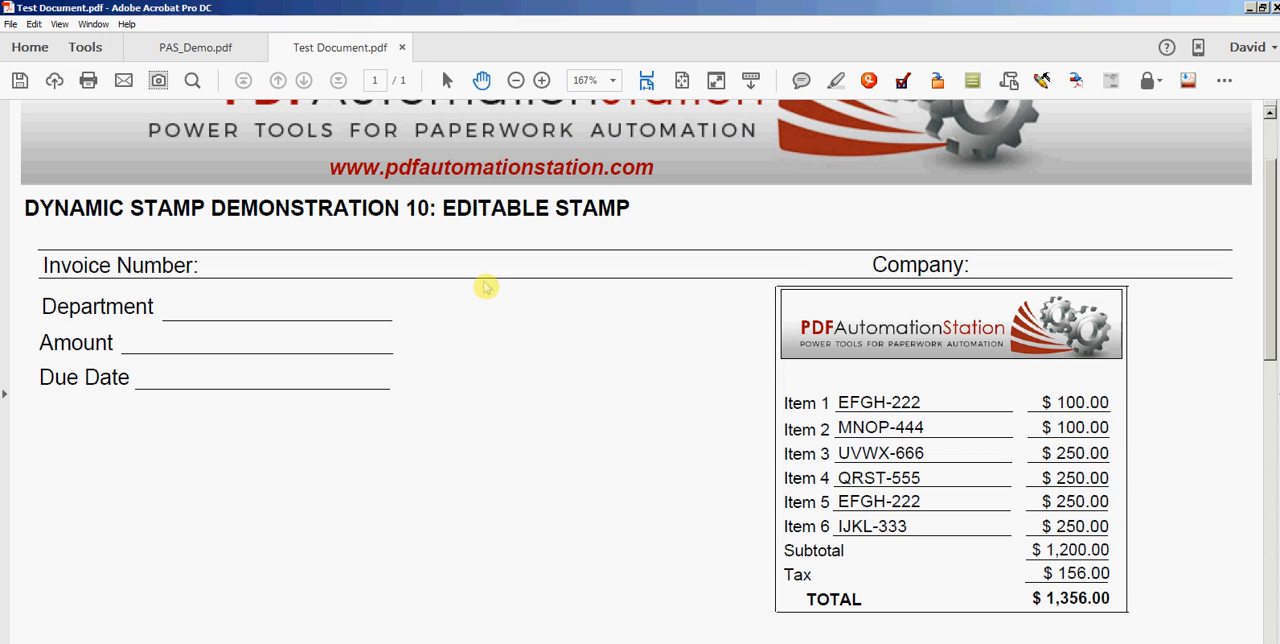
{"action": "mouse_move", "coordinate": [480, 384]}
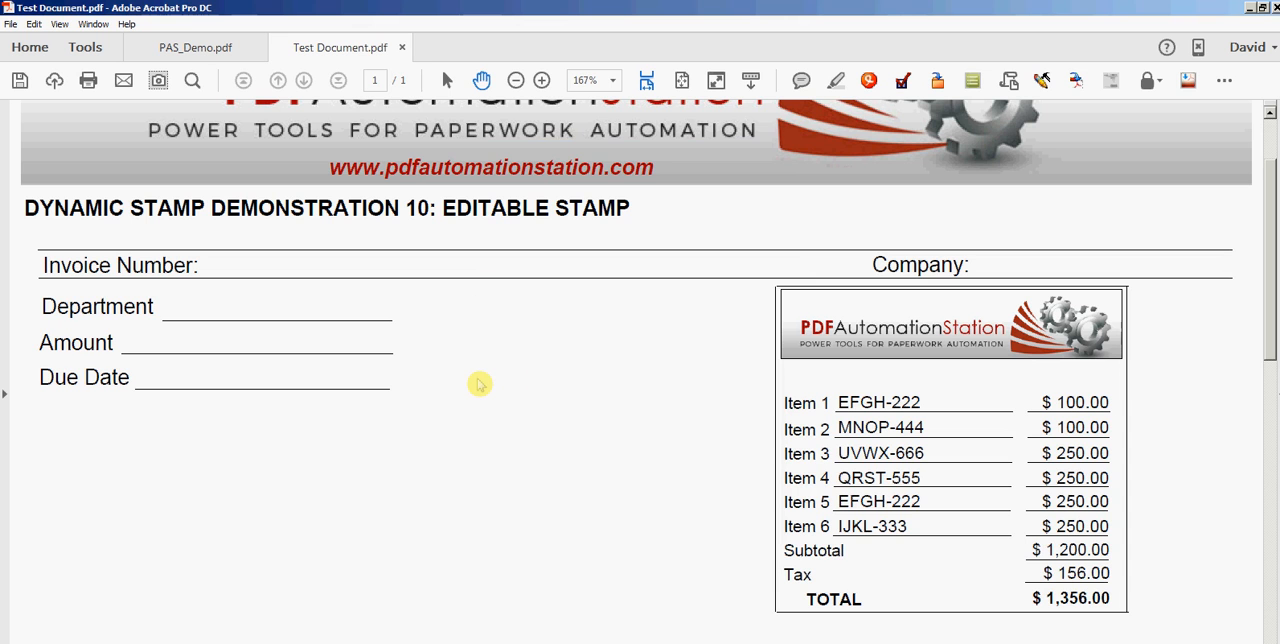